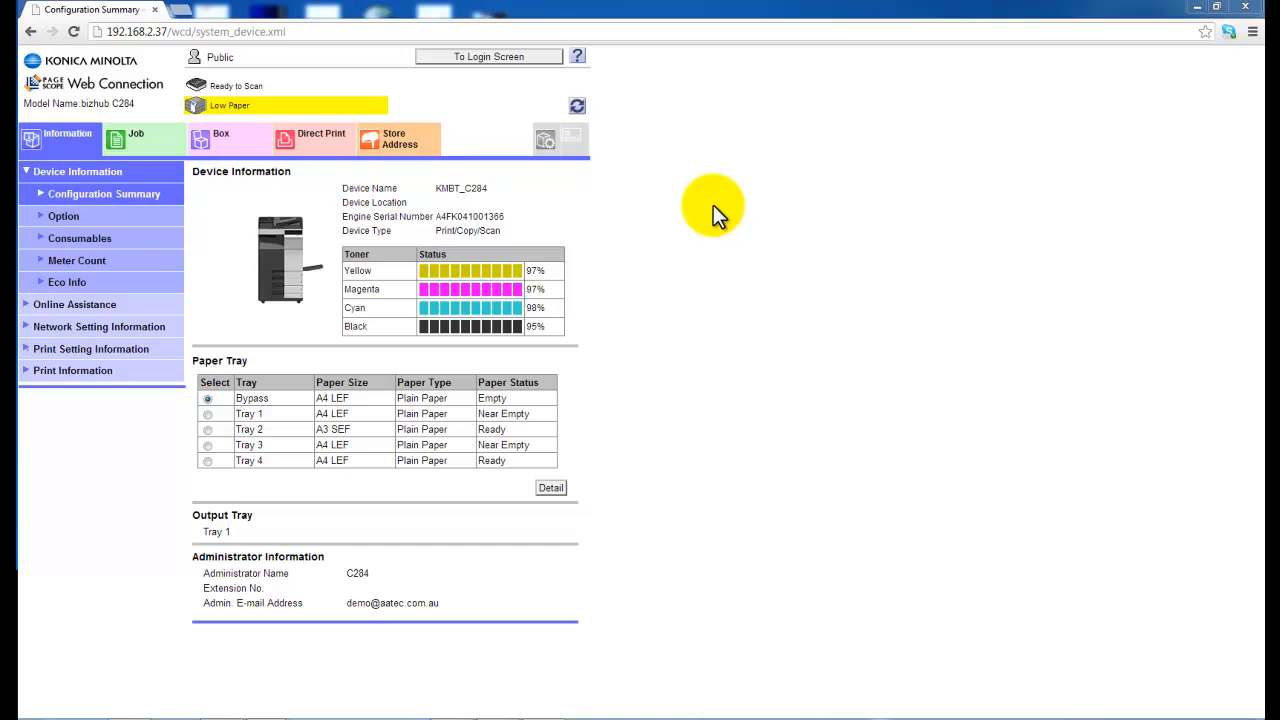
pyautogui.moveTo(480, 125)
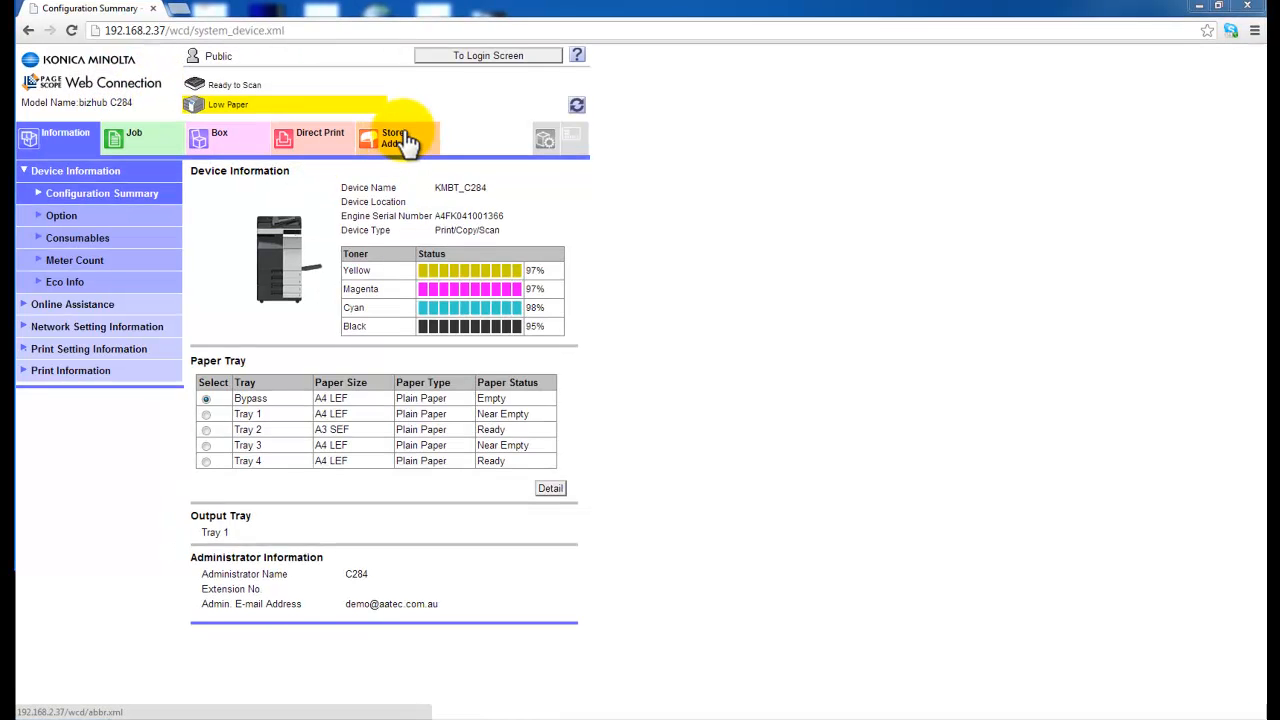
# From Store Address, start a New Registration with SMB as the destination type
pyautogui.click(393, 137)
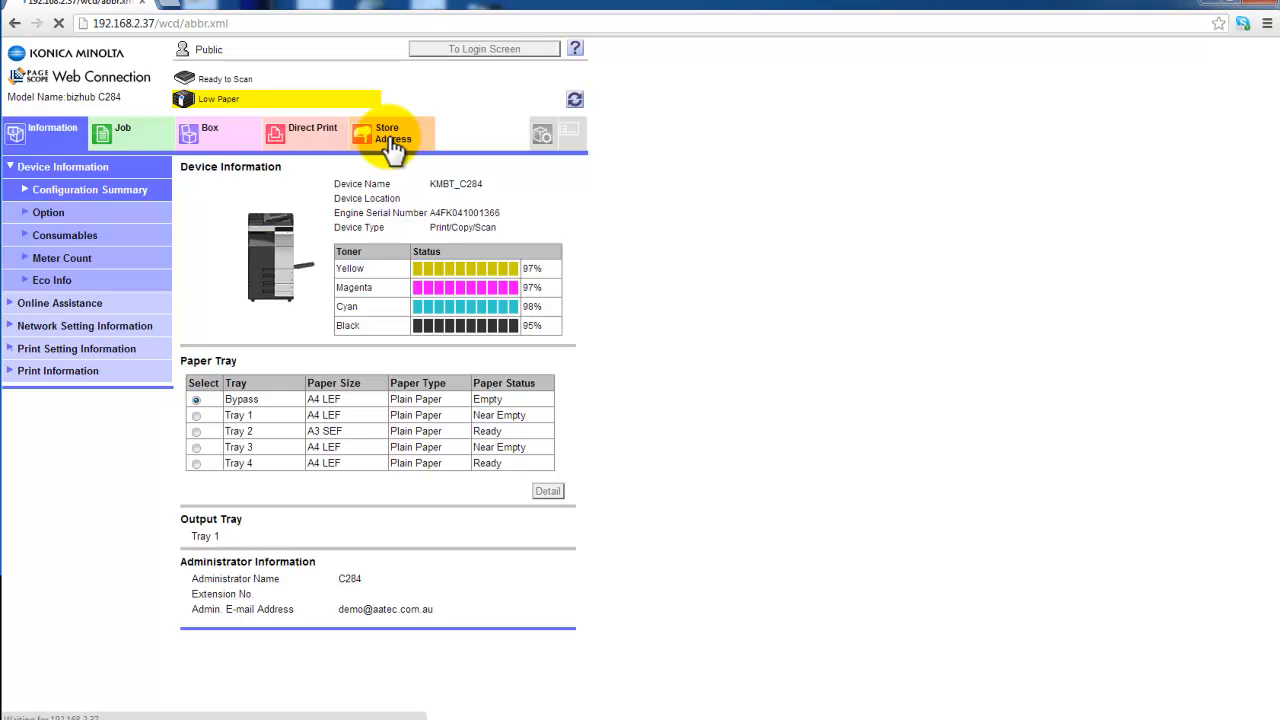
pyautogui.click(390, 132)
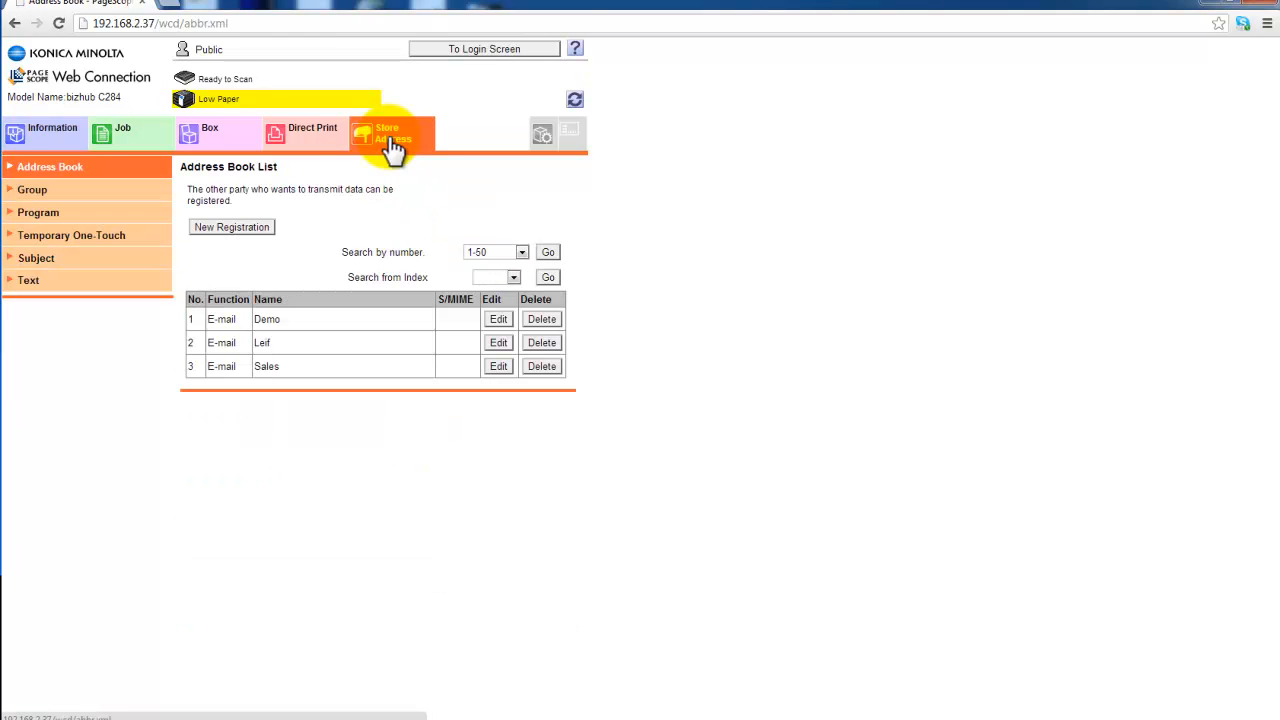
pyautogui.moveTo(218, 240)
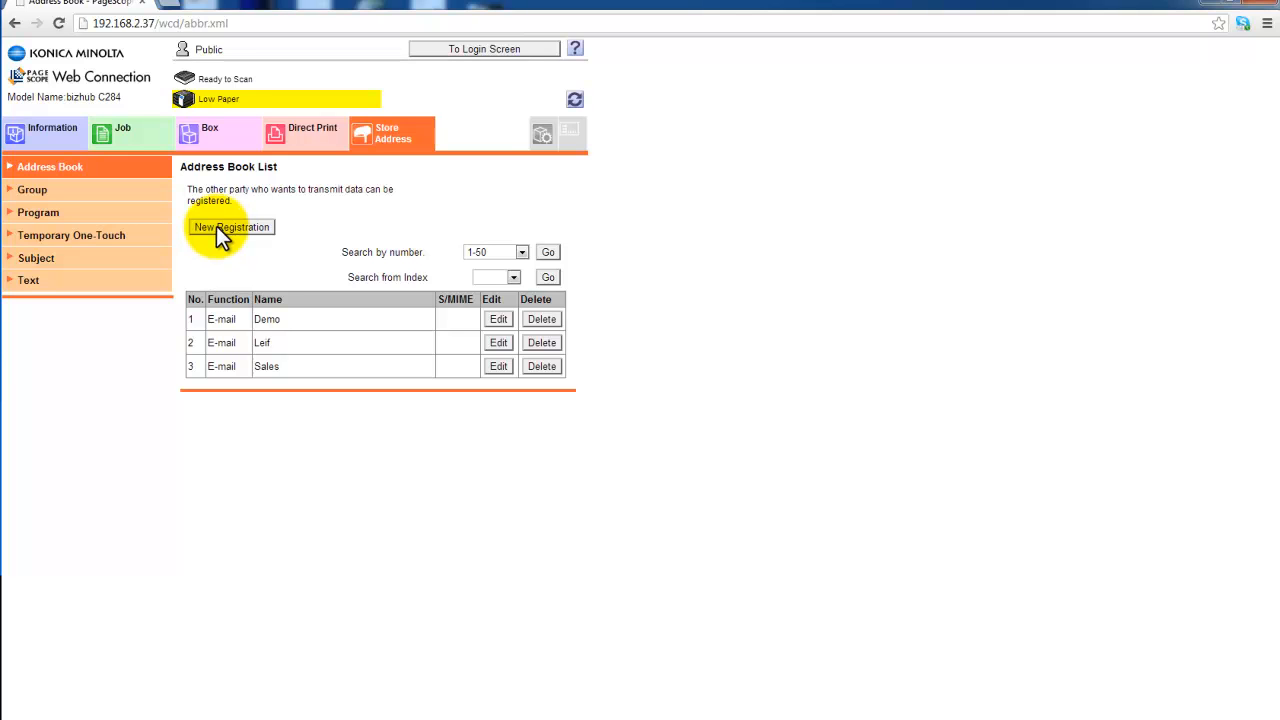
pyautogui.click(231, 227)
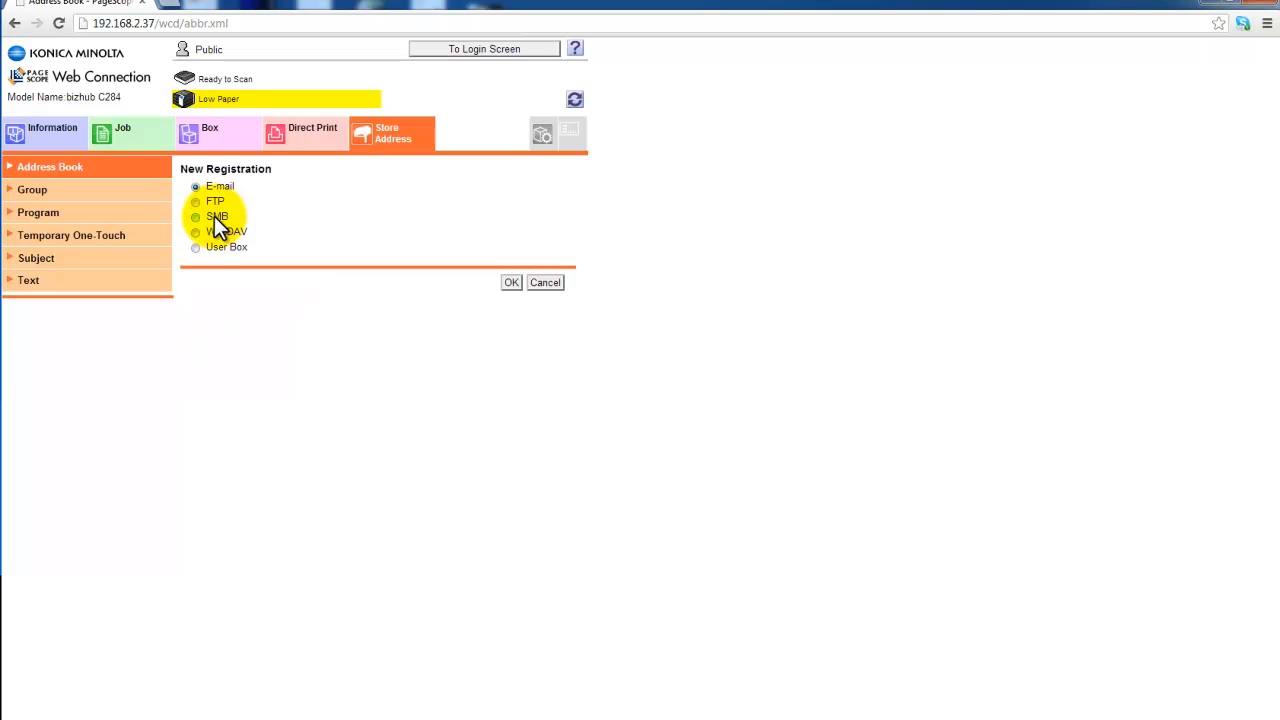
pyautogui.click(196, 217)
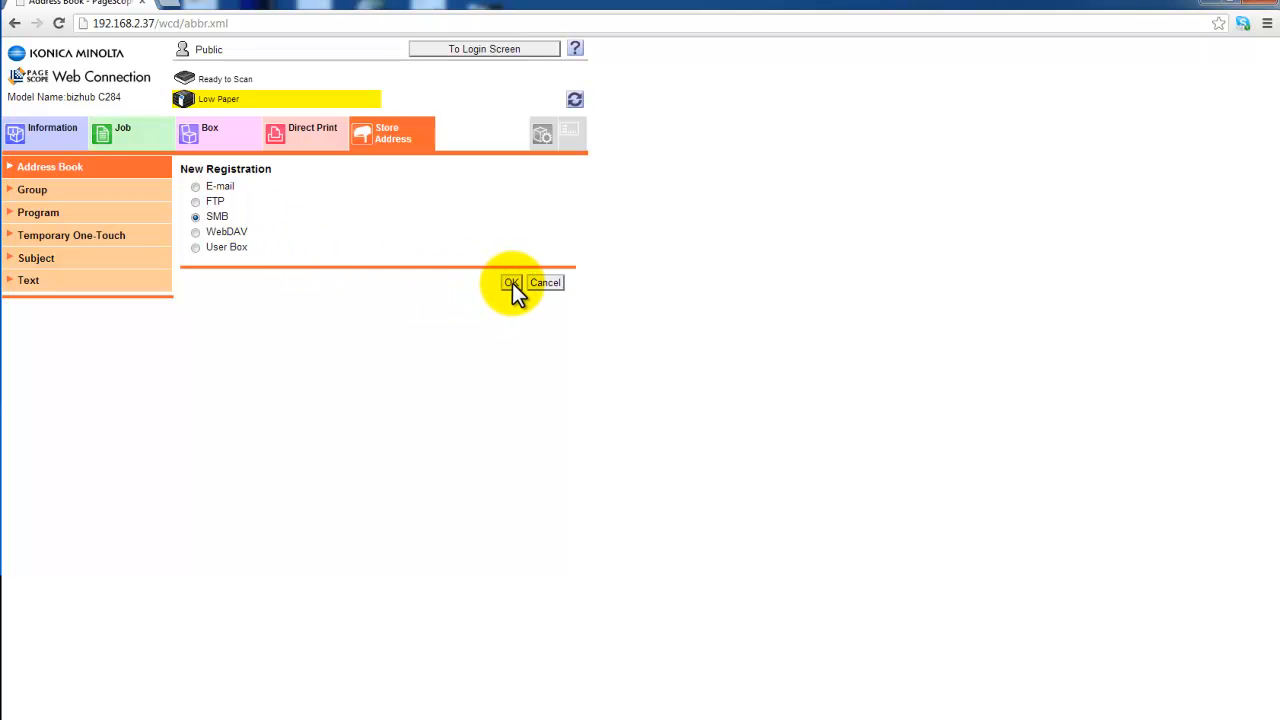
# Confirm SMB, then enter name 'Scan', choose index PQRS, and tick Main
pyautogui.click(511, 282)
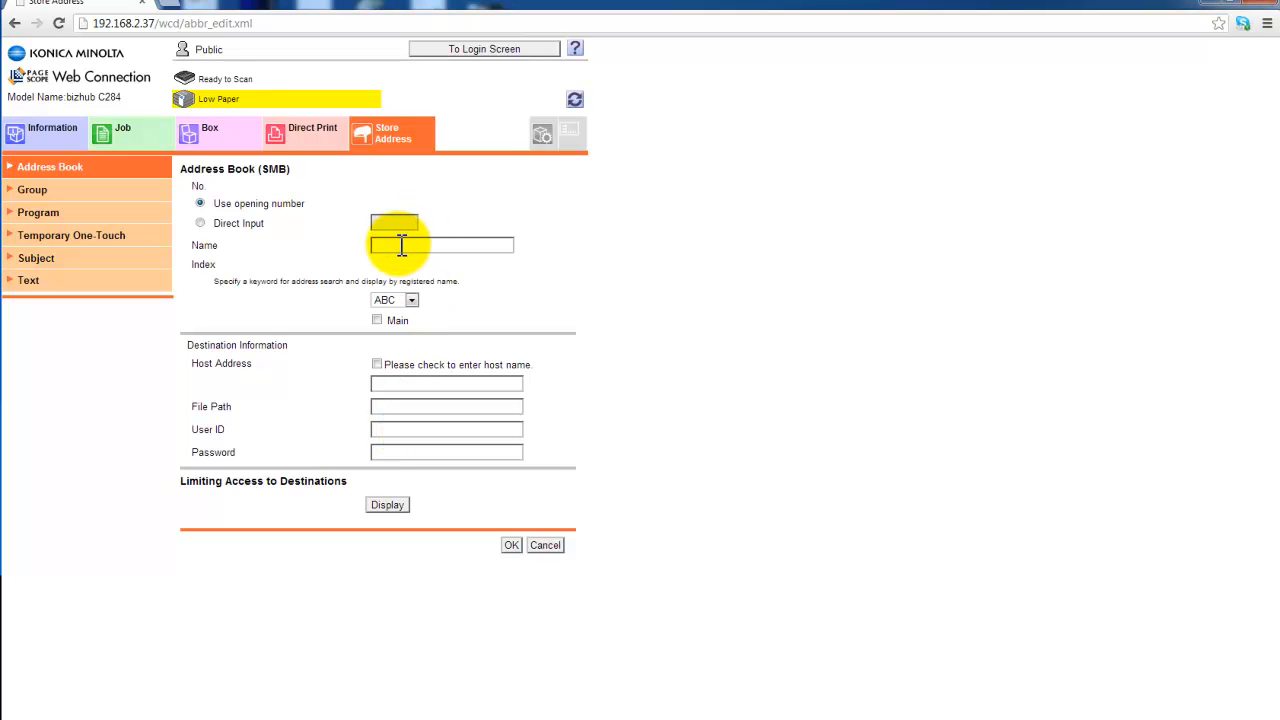
pyautogui.click(442, 245)
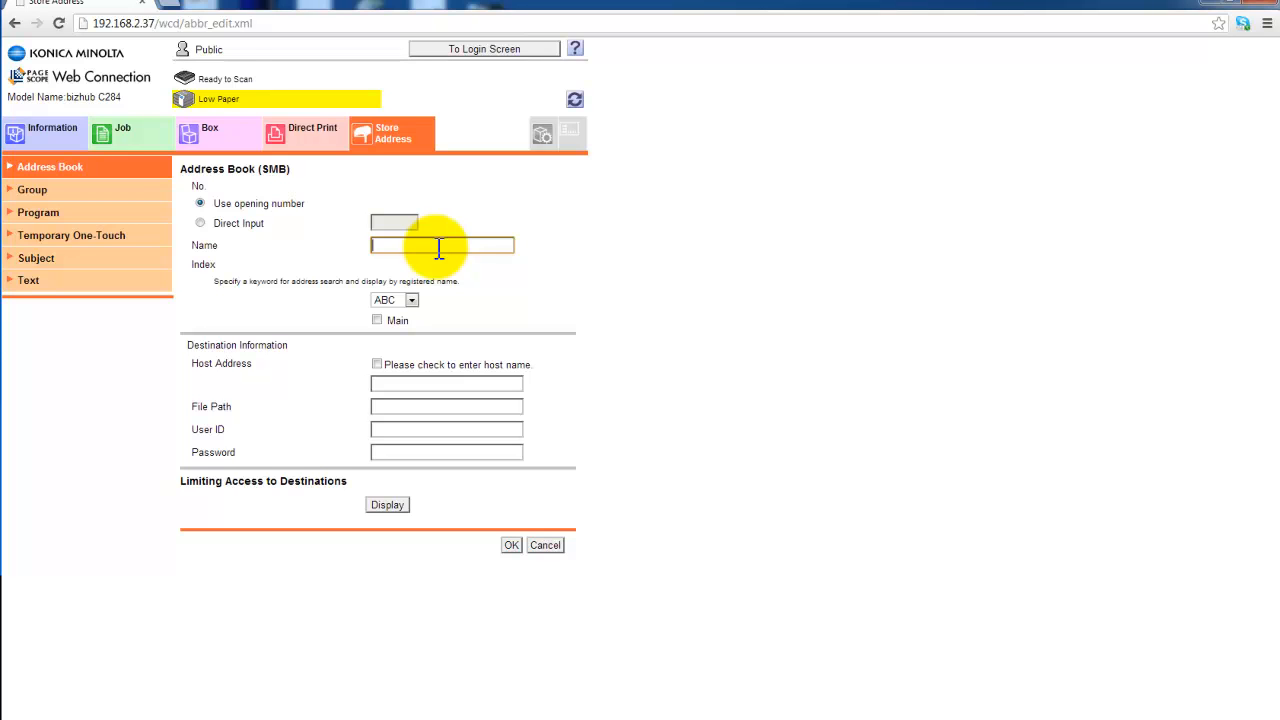
pyautogui.write('Scan')
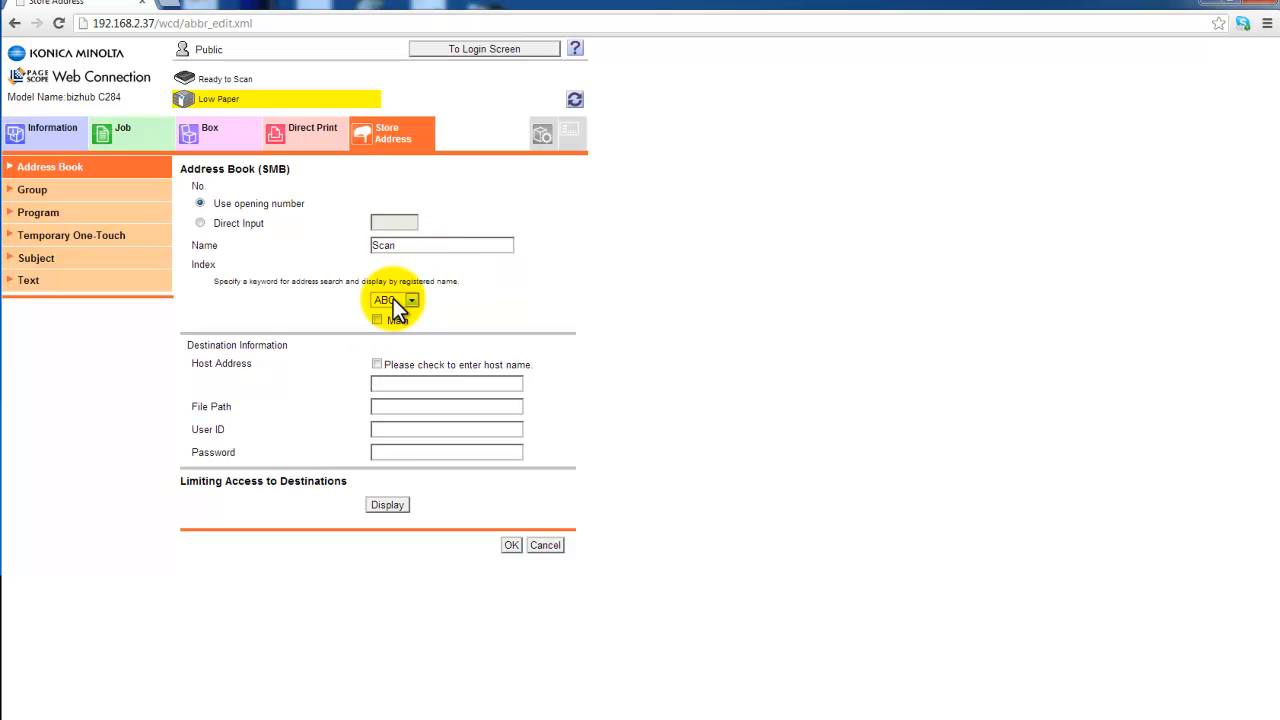
pyautogui.click(410, 300)
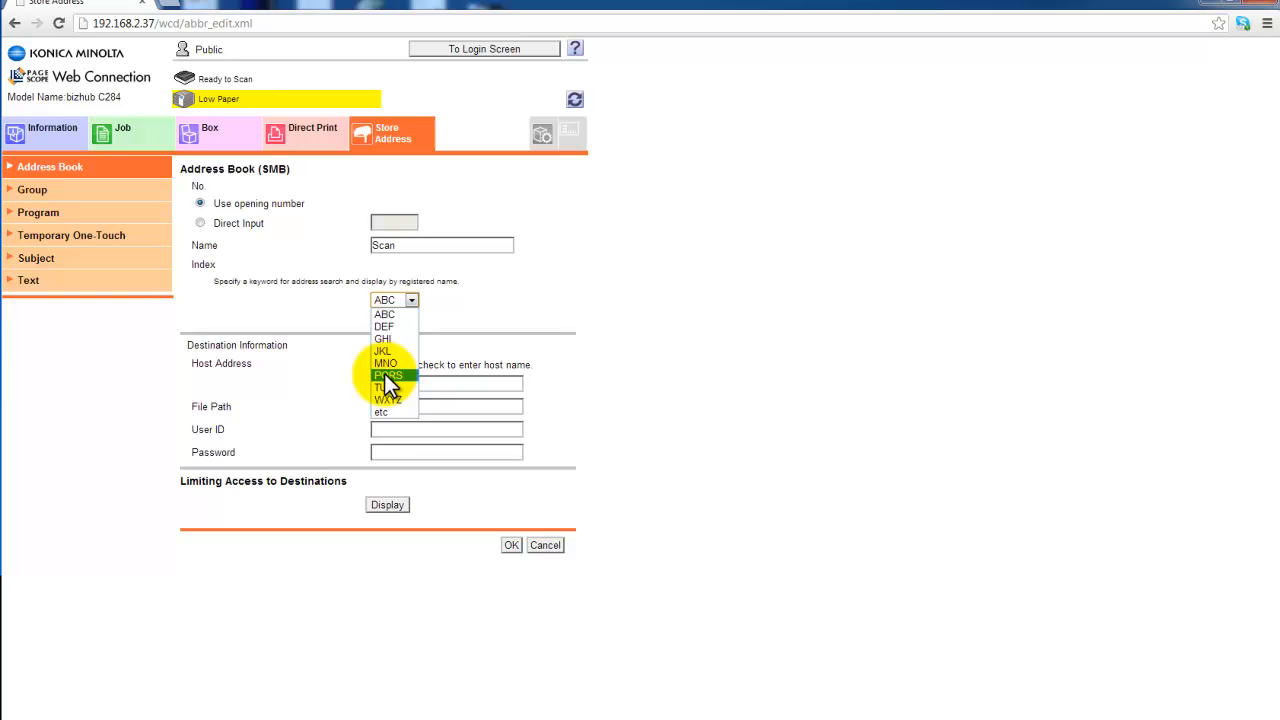
pyautogui.click(387, 375)
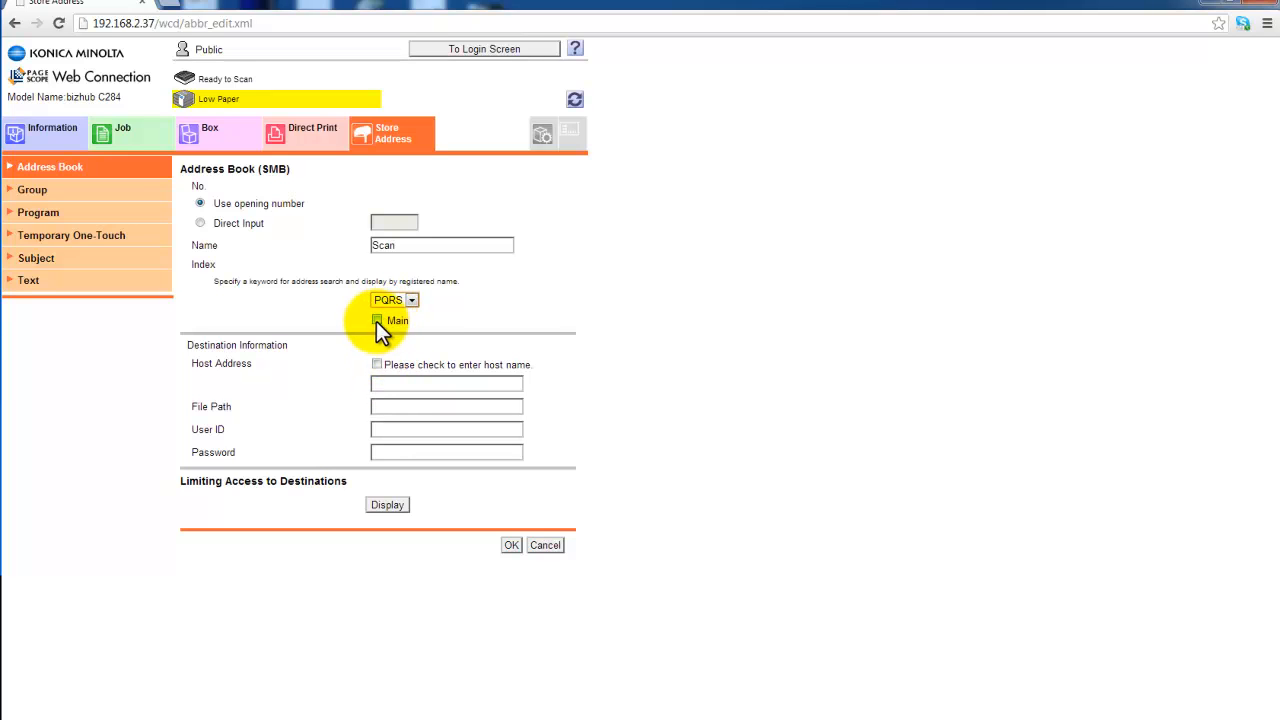
pyautogui.click(377, 320)
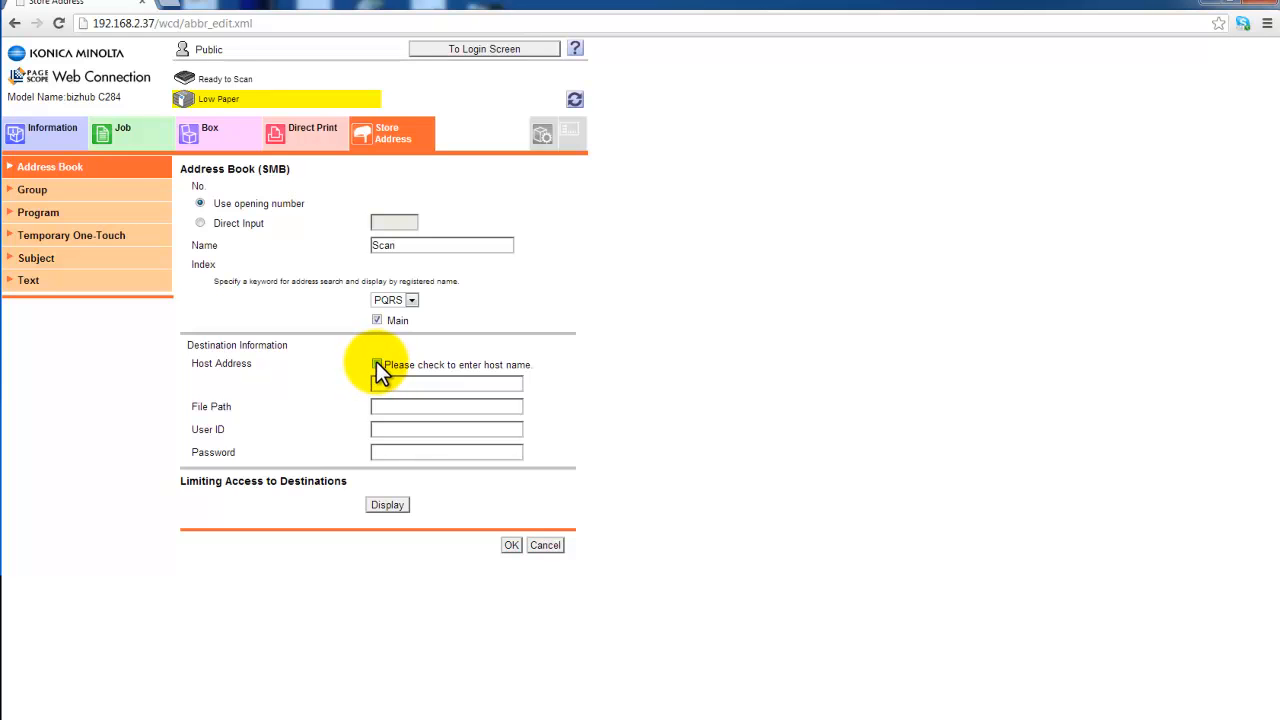
# Enable the 'enter host name' option for the SMB destination
pyautogui.click(377, 364)
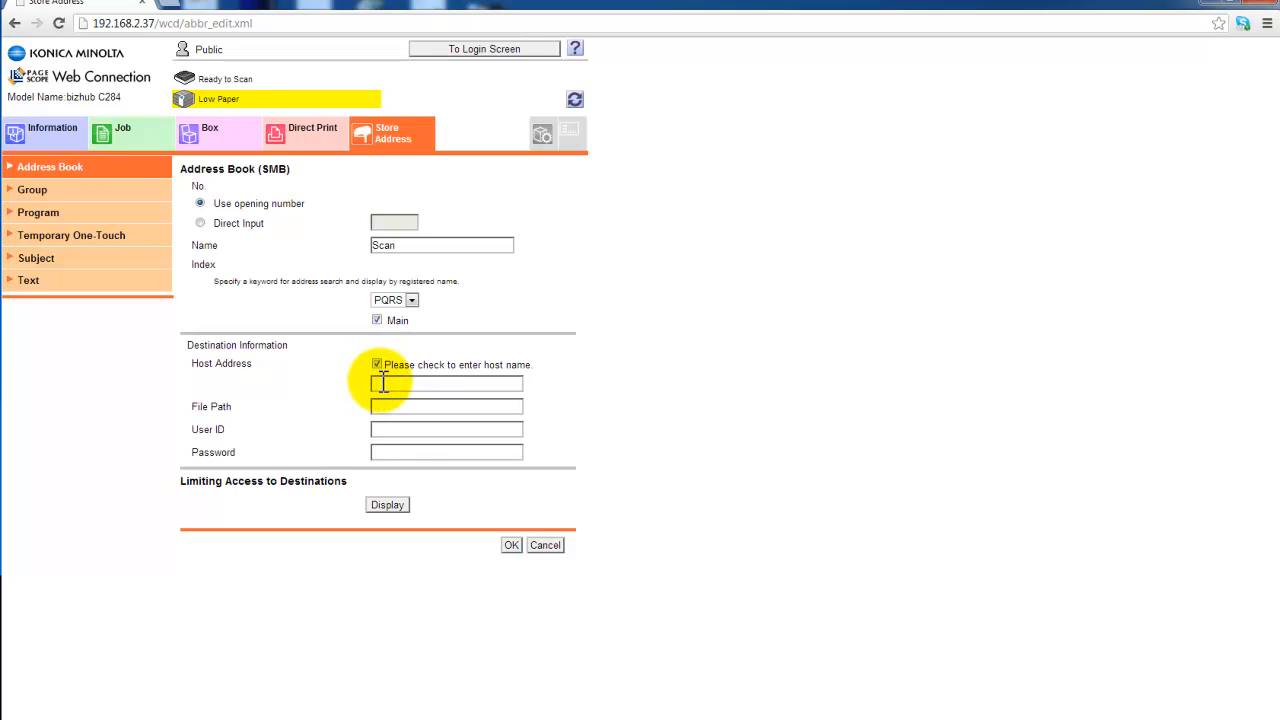
pyautogui.click(377, 364)
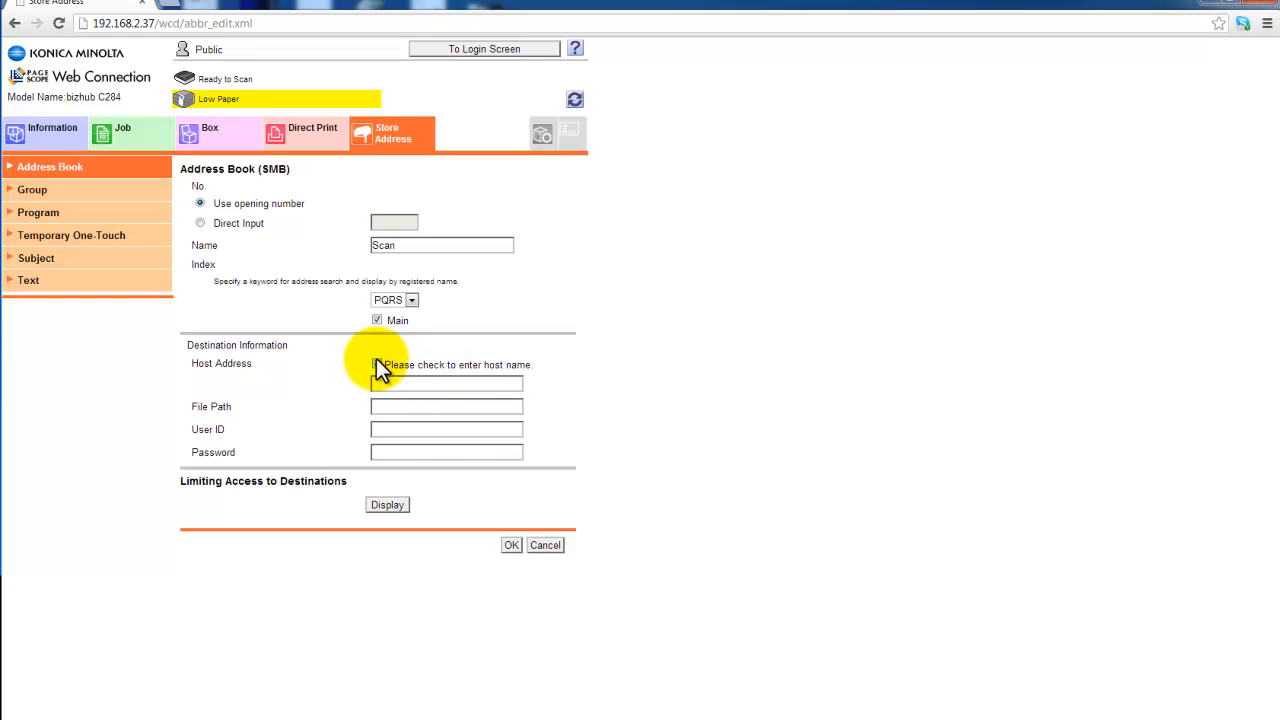
pyautogui.click(377, 364)
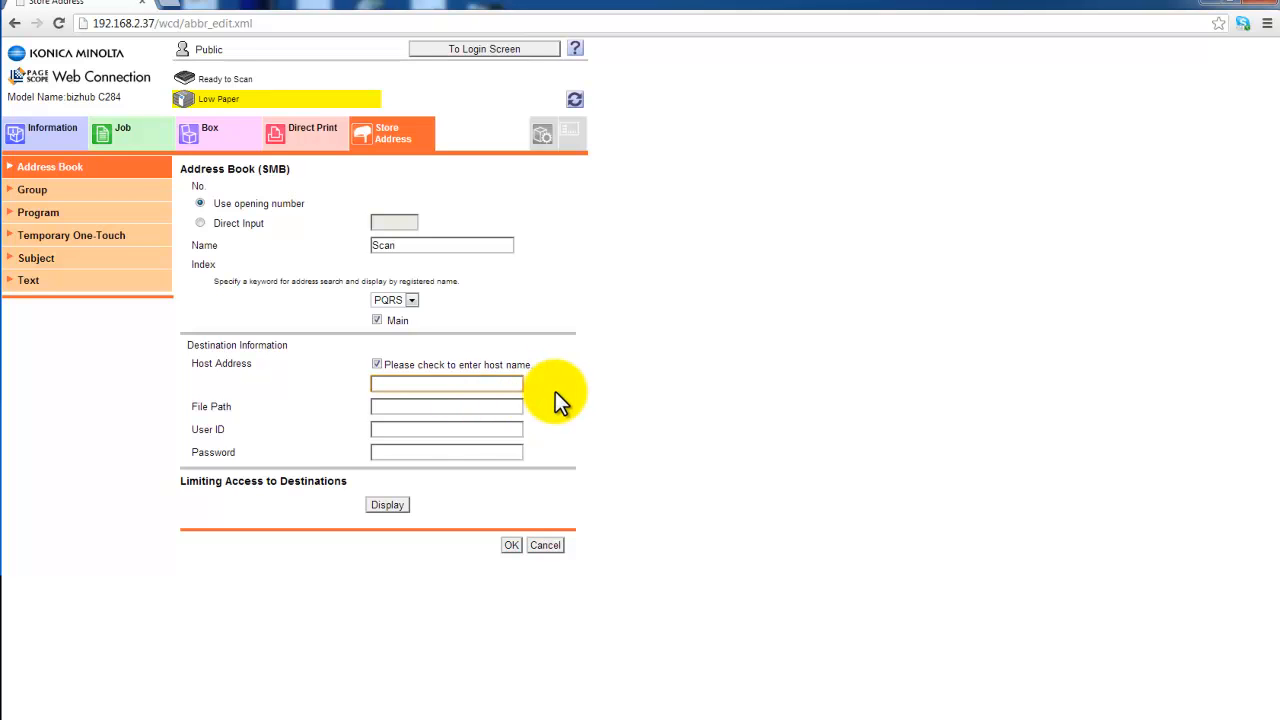
# Enter host address 'DemoPC' and file path 'Scan'
pyautogui.click(446, 383)
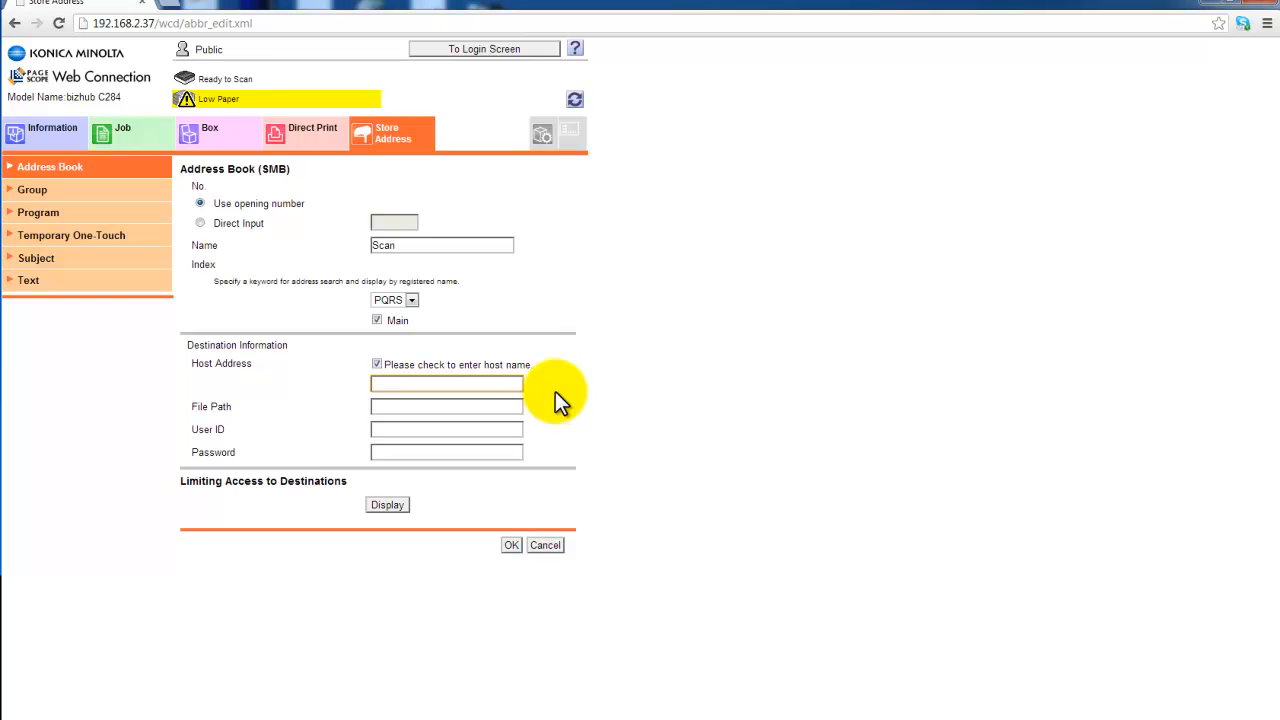
pyautogui.write('Demo')
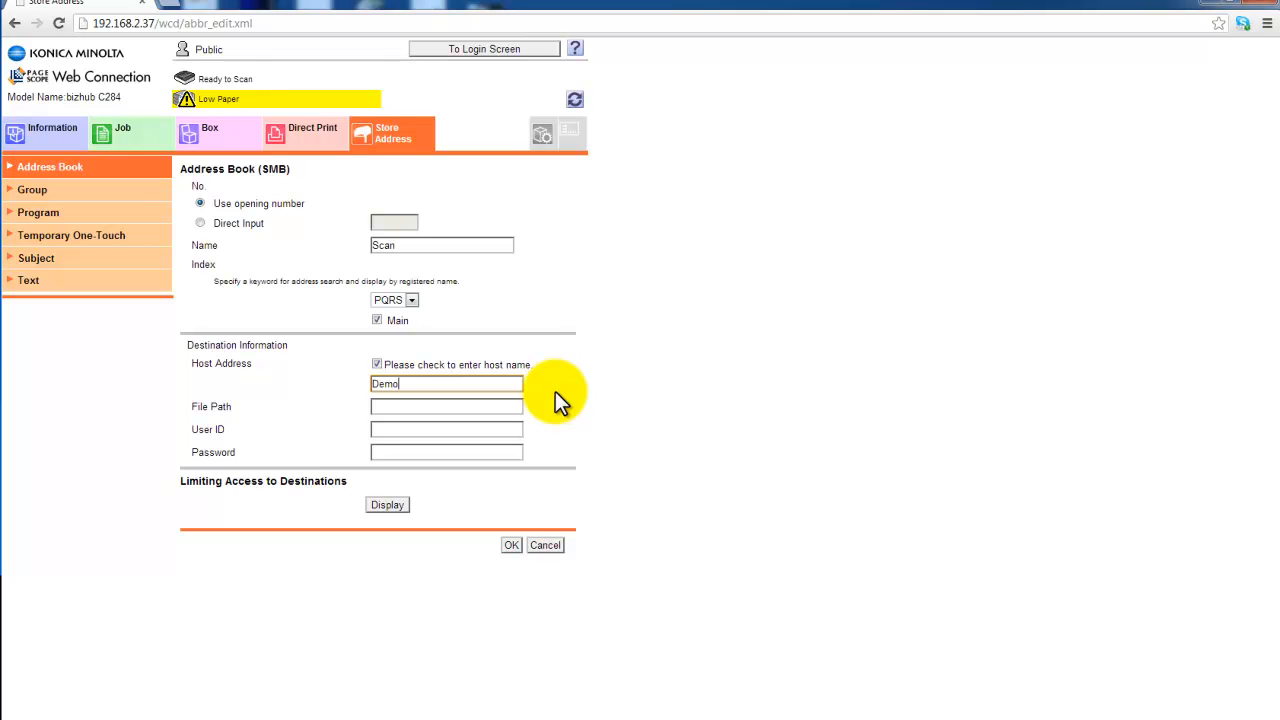
pyautogui.write('PC')
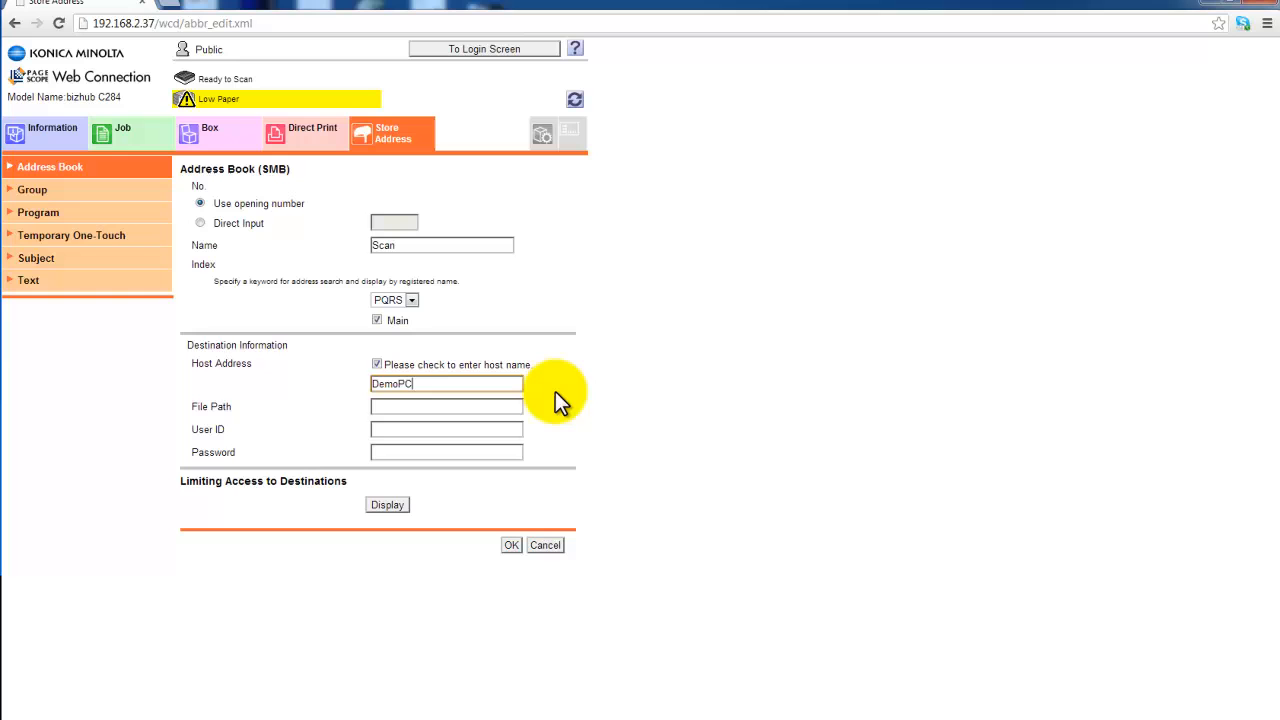
pyautogui.click(446, 406)
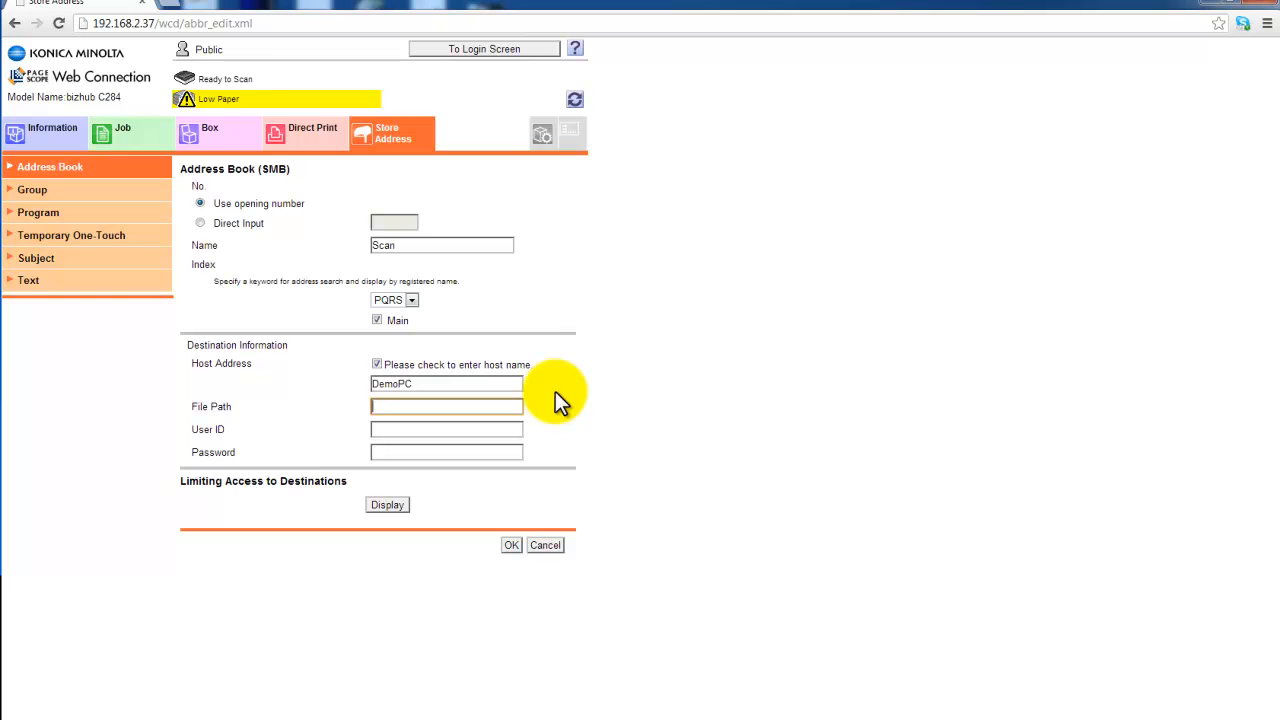
pyautogui.write('Scan')
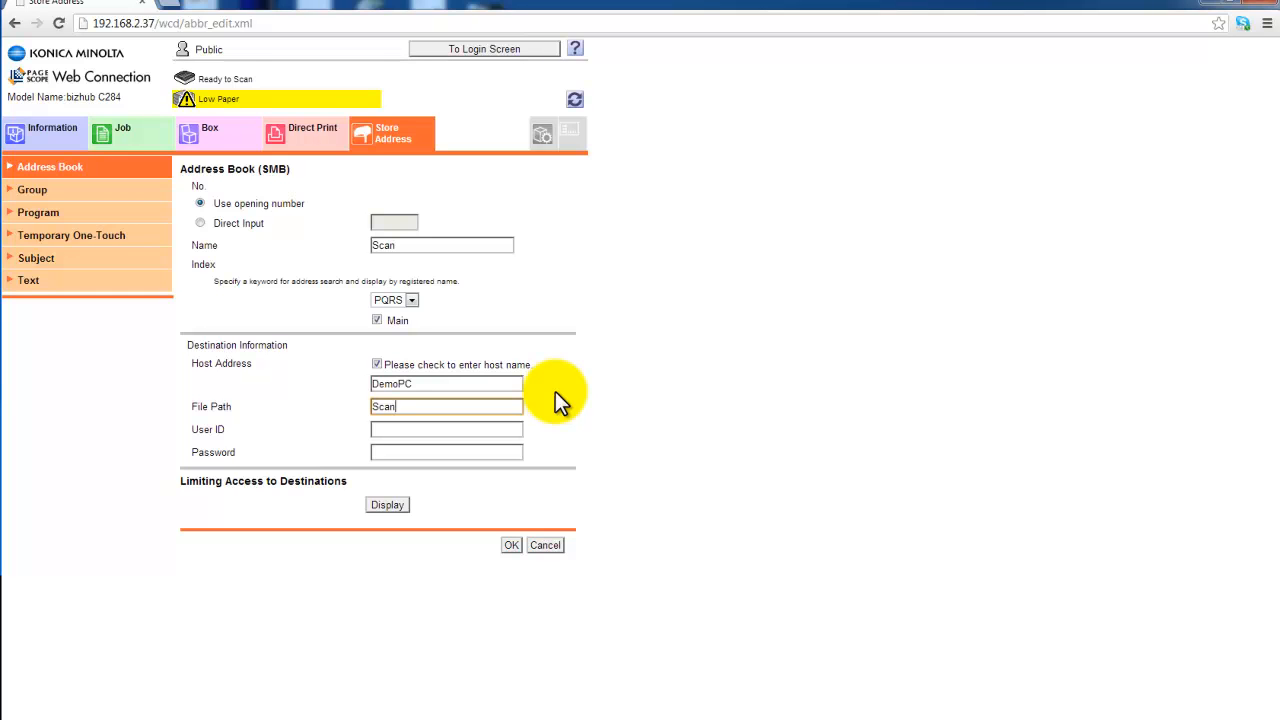
pyautogui.click(446, 429)
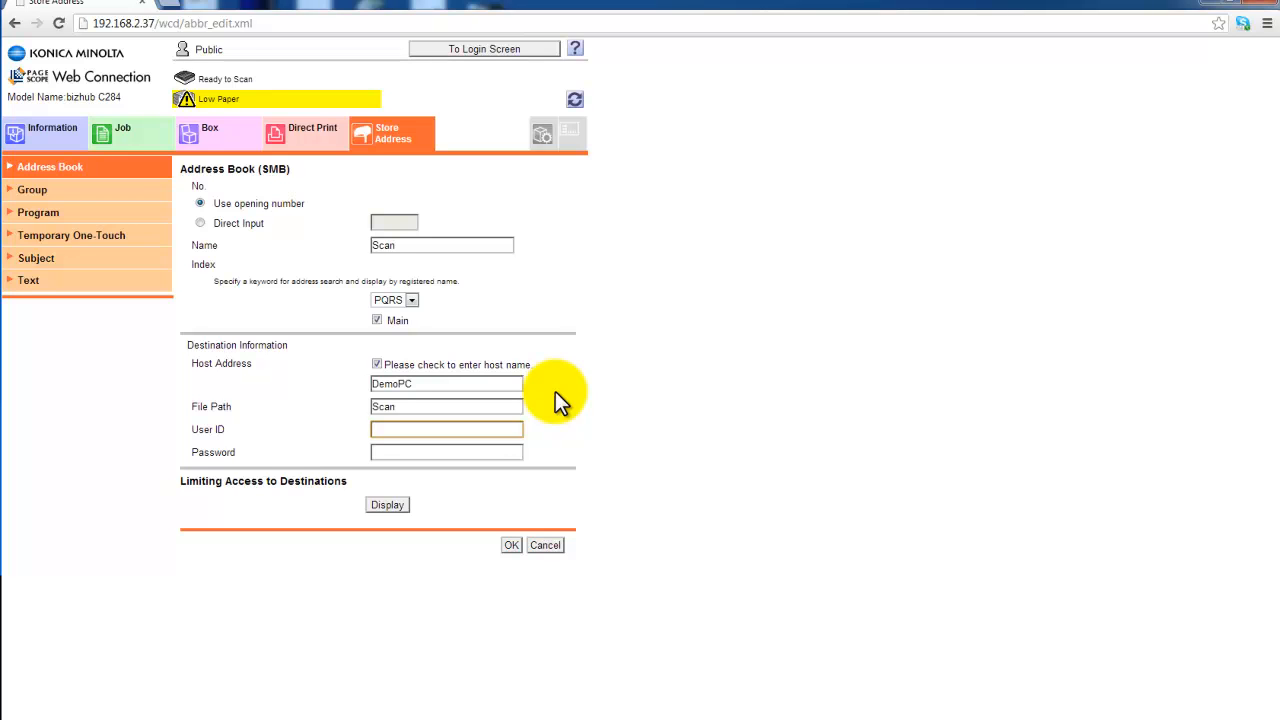
# Enter user ID 'leif' and password, then save the SMB entry
pyautogui.click(446, 429)
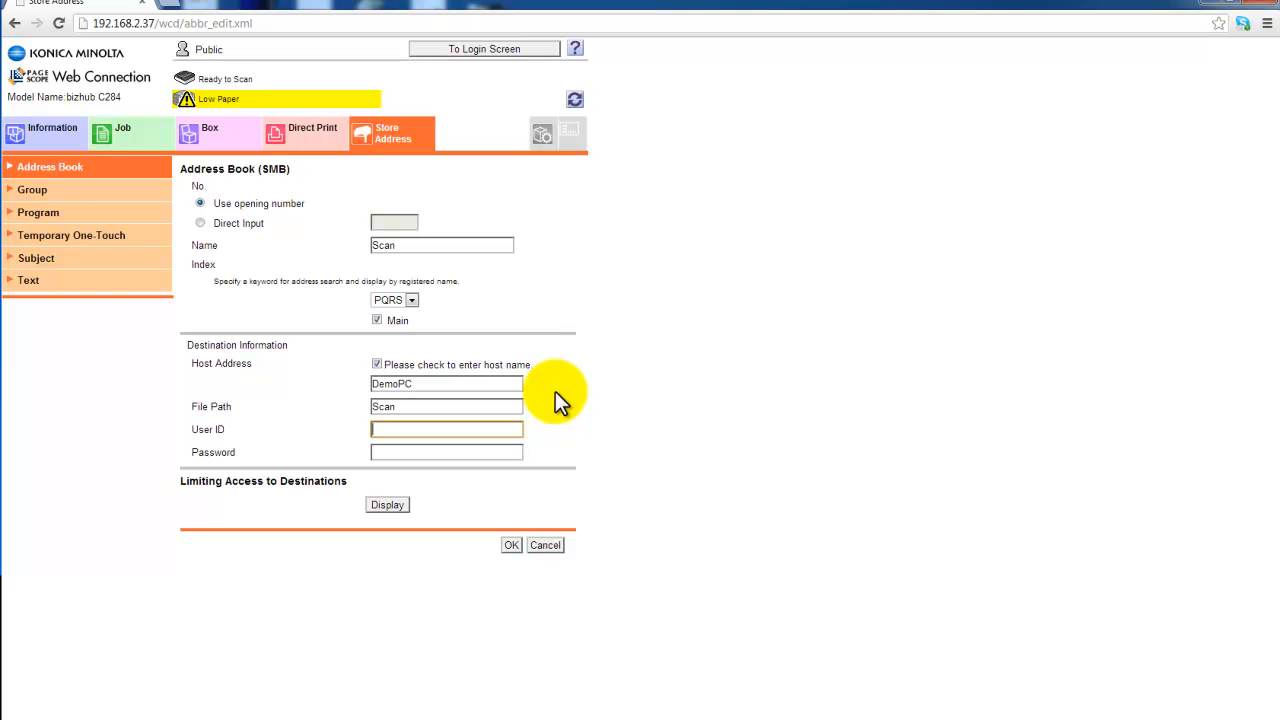
pyautogui.click(446, 429)
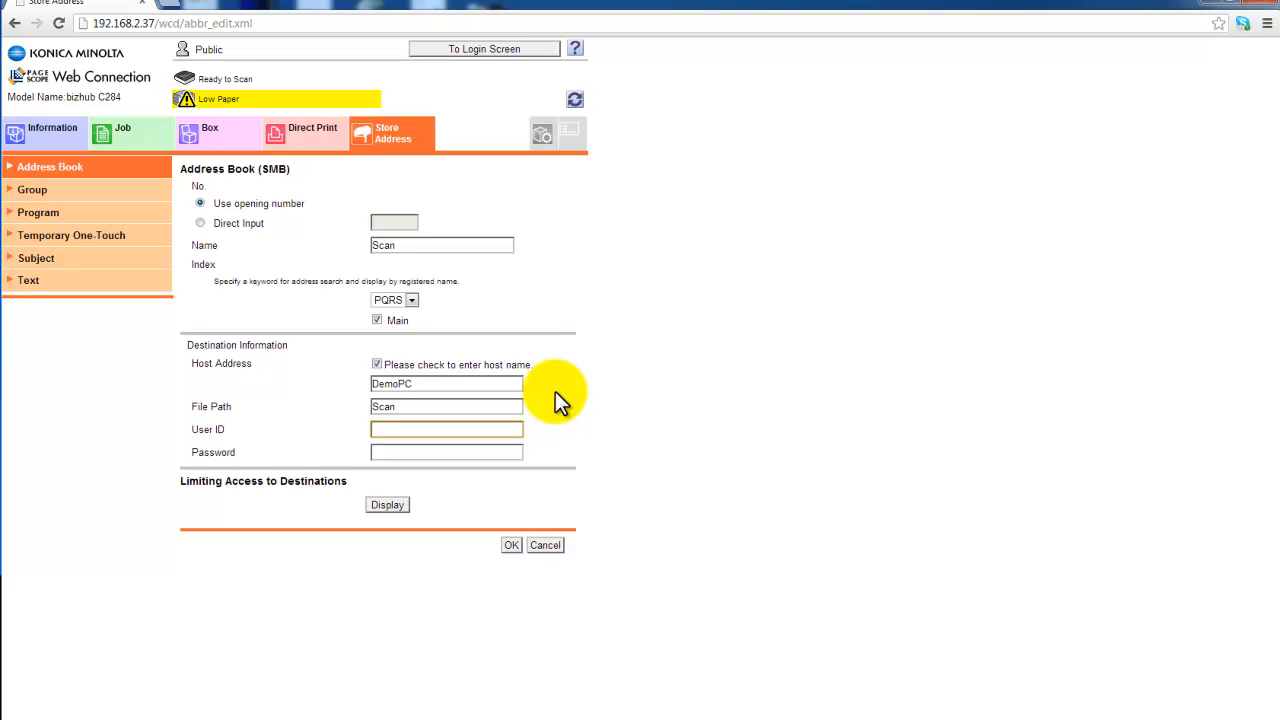
pyautogui.write('leif')
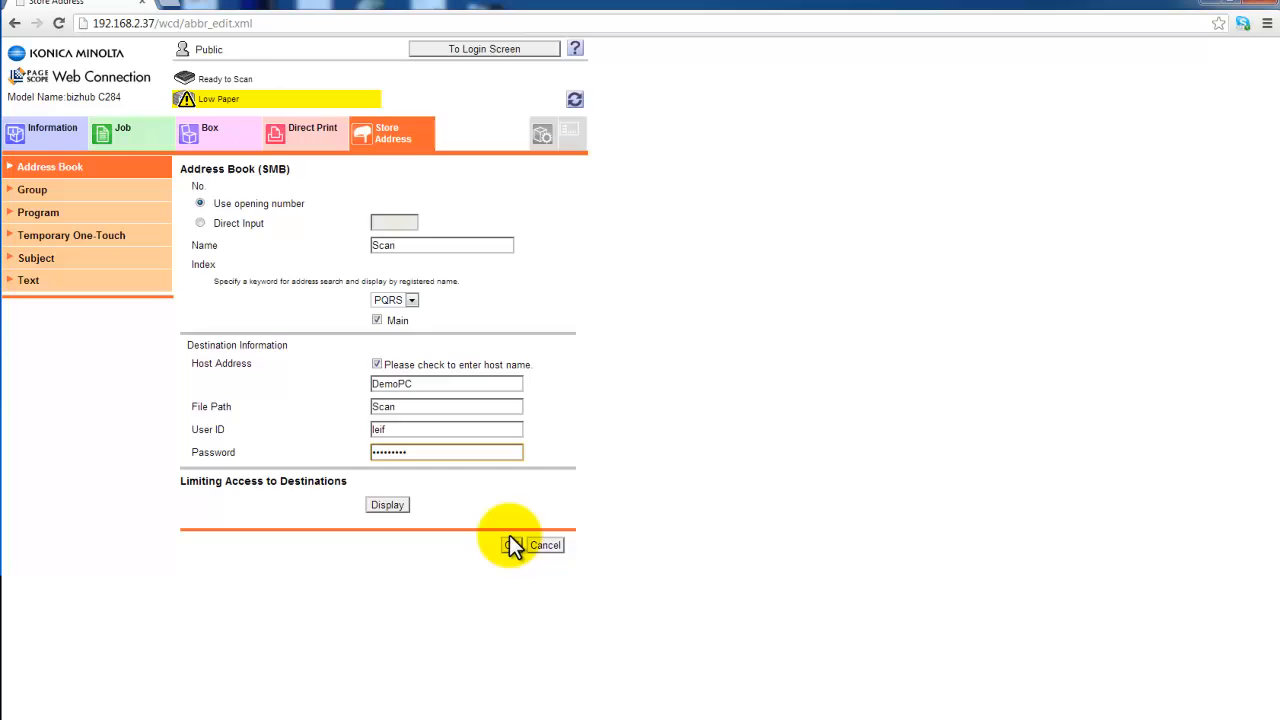
pyautogui.click(512, 545)
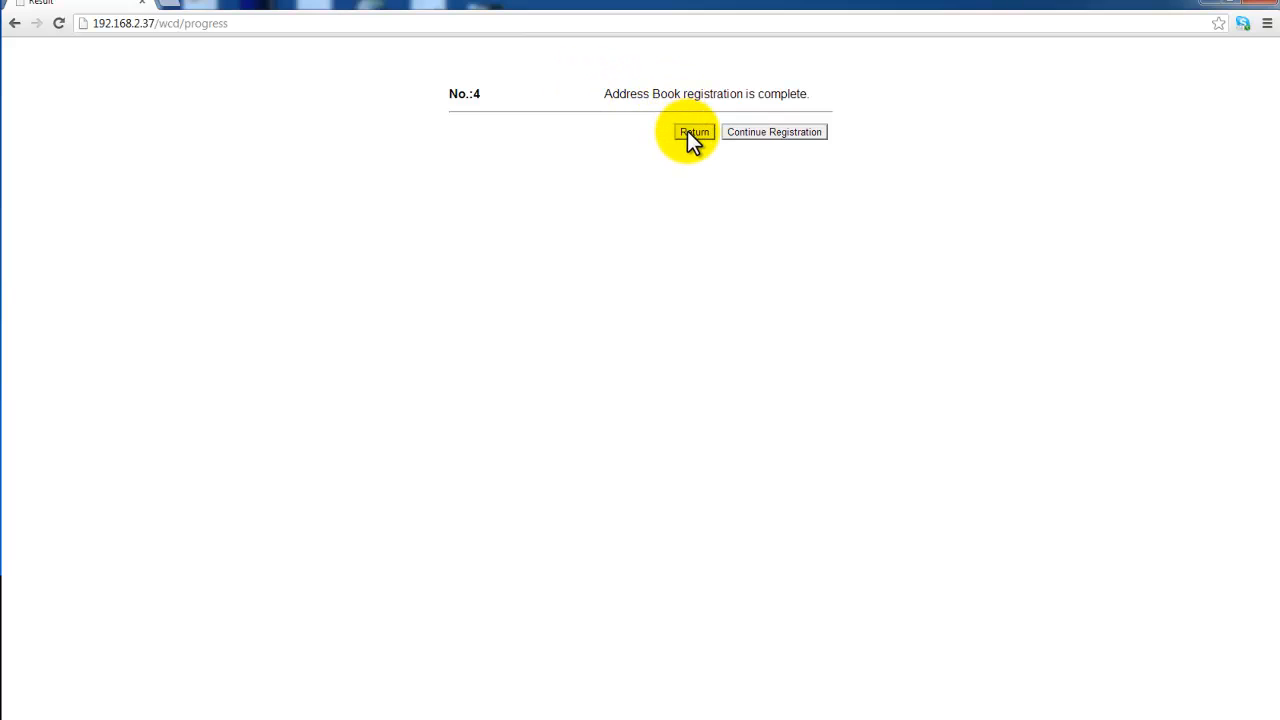
# Return to the Address Book List, now listing entry No. 4, Scan (SMB)
pyautogui.click(693, 131)
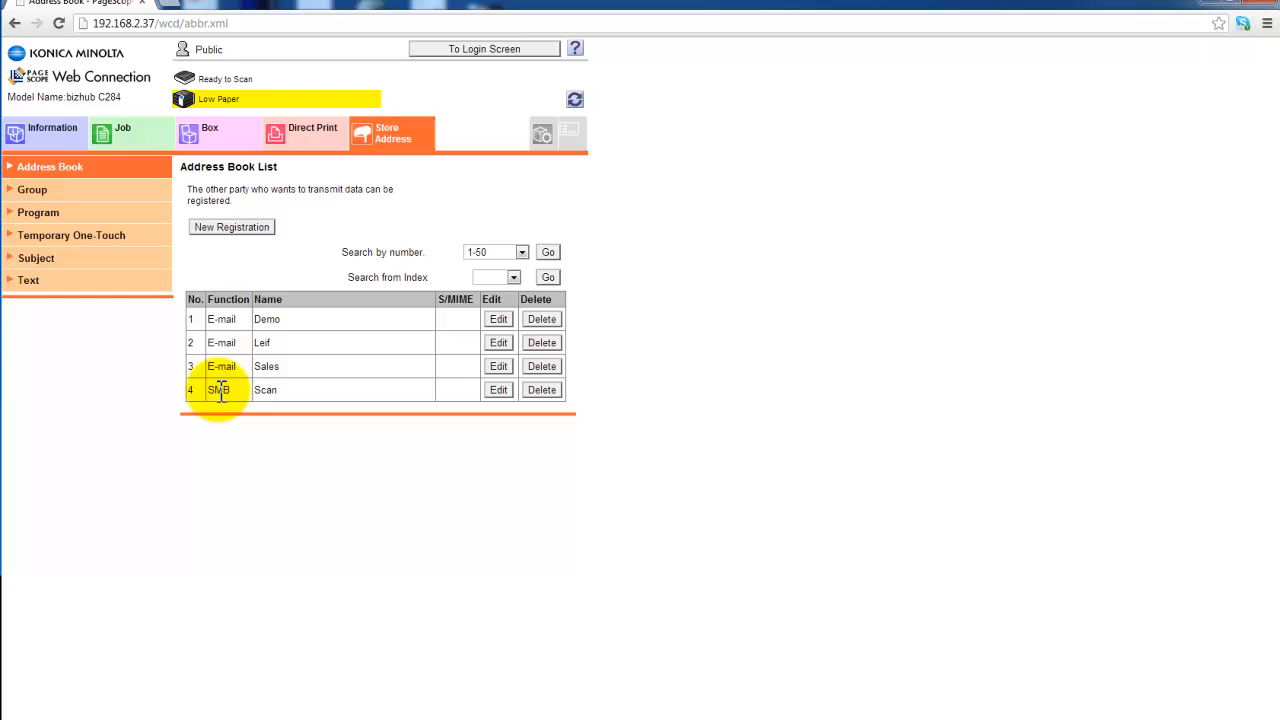
pyautogui.moveTo(270, 368)
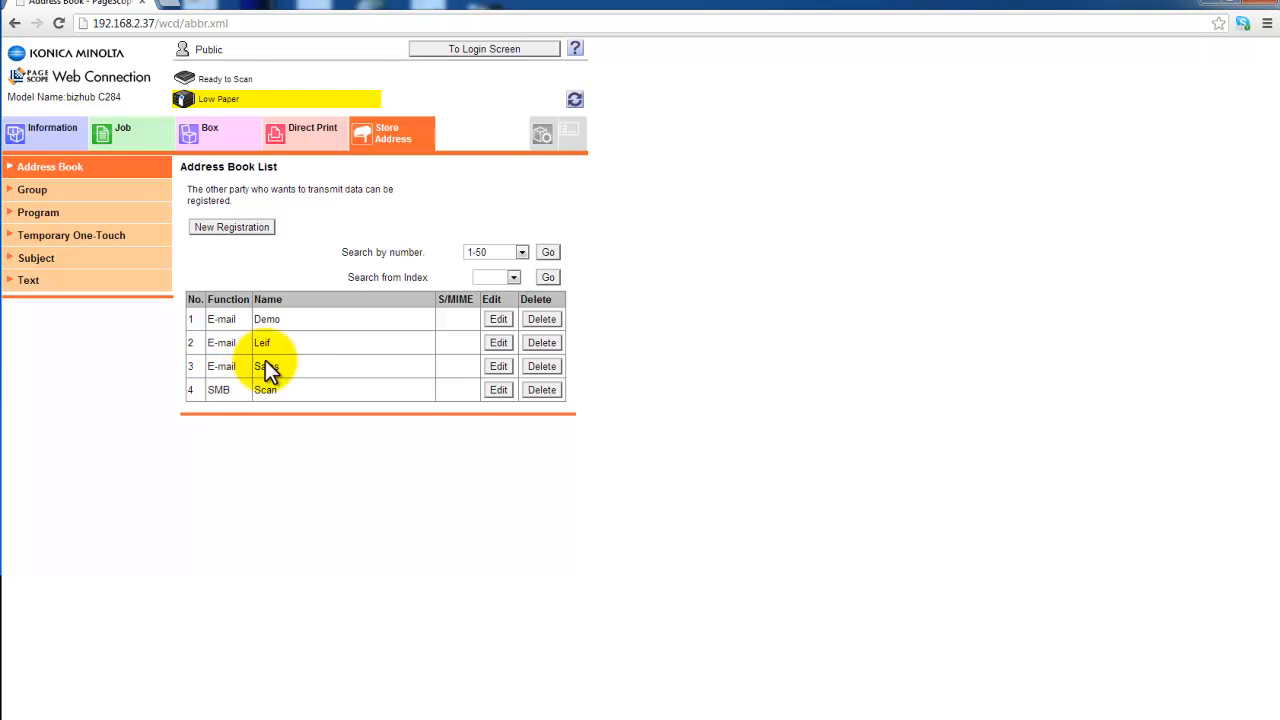